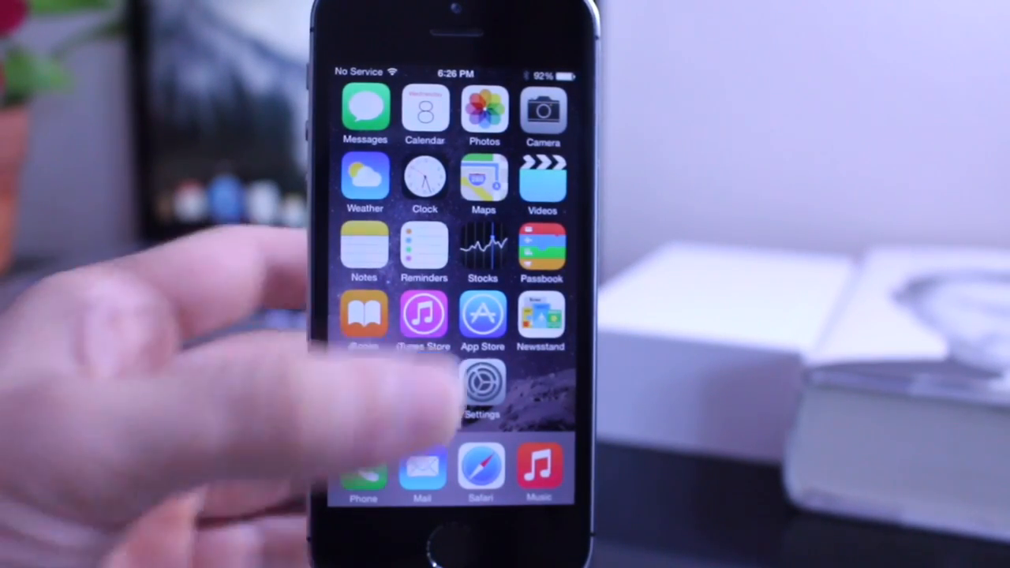
# Step: Open Settings, view About showing iOS 8.3 (12F70) with 10.9 GB free, then back out
pyautogui.click(482, 382)
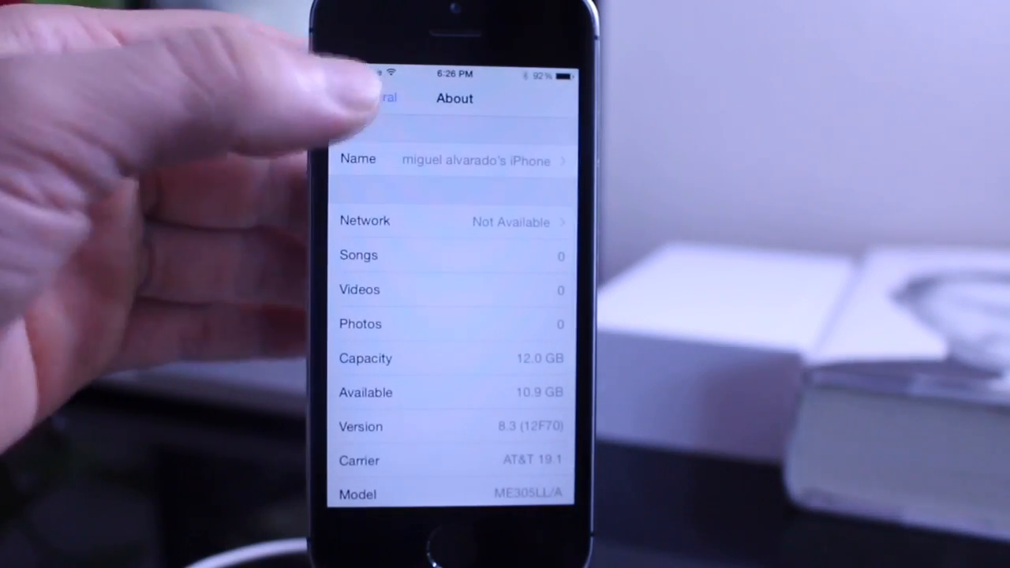
pyautogui.click(377, 98)
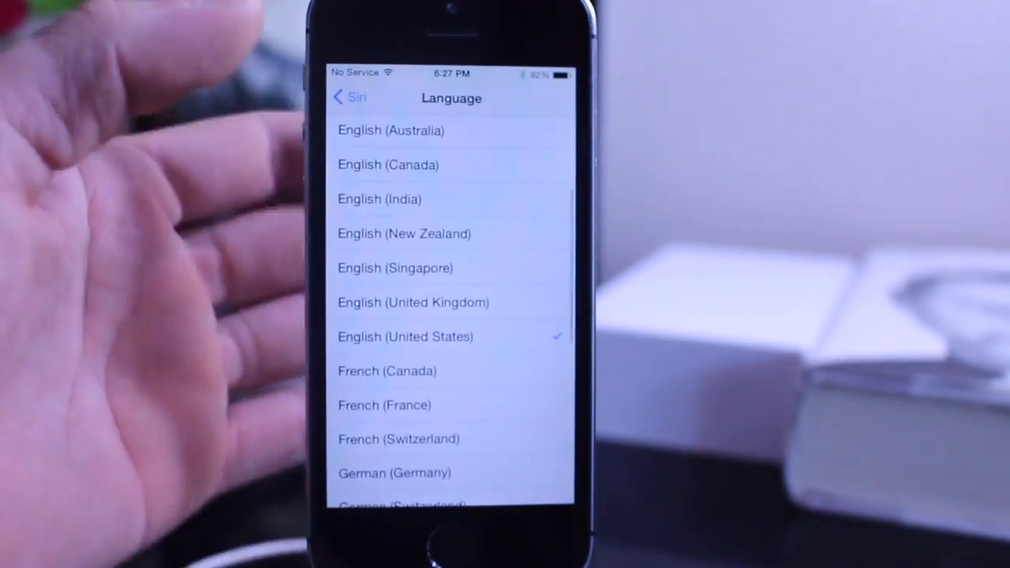
# Step: Scroll through Siri's language list, where English (United States) is checked
pyautogui.scroll(-3)
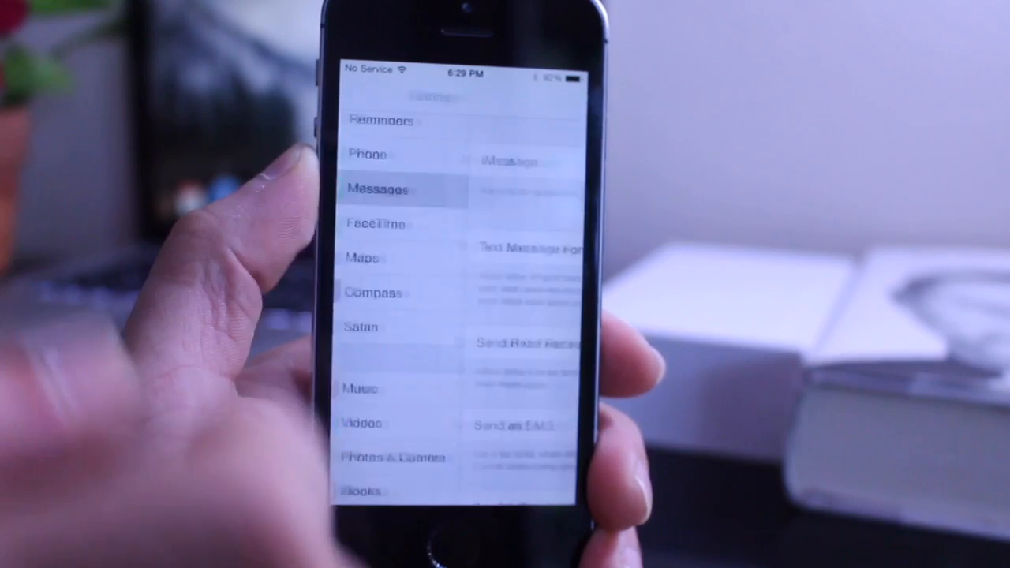
# Step: Turn on Filter Unknown Senders in Messages settings and view the Unknown Senders conversations
pyautogui.click(378, 189)
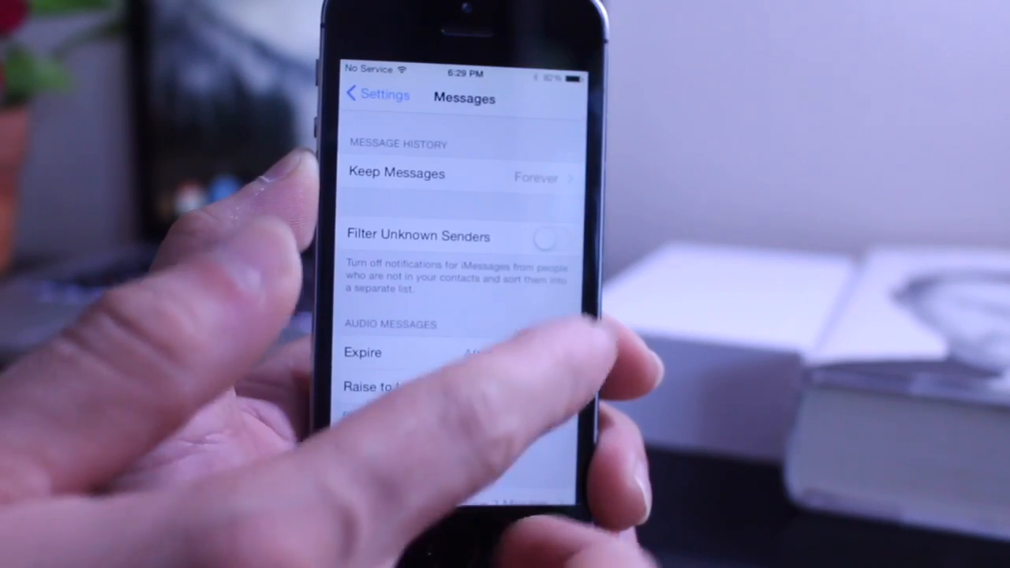
pyautogui.click(551, 237)
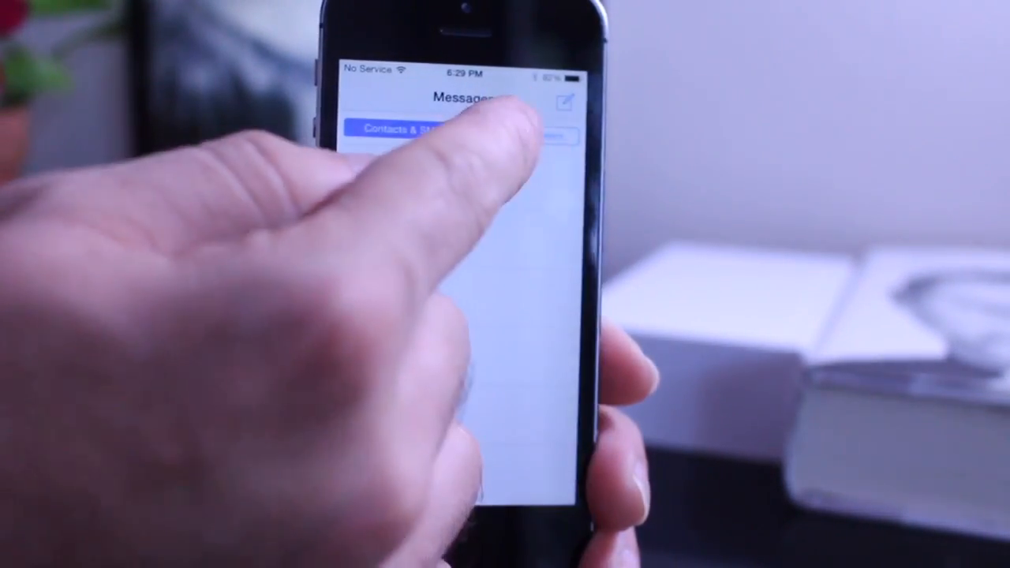
pyautogui.click(521, 134)
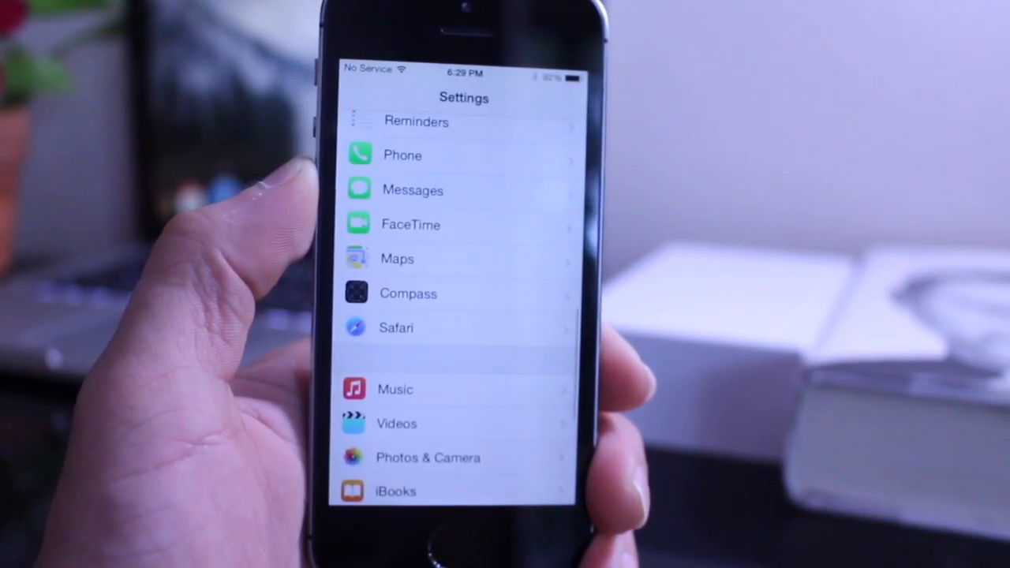
# Step: Open Photos from the home screen to see empty Moments and the All Photos and Recently Deleted albums
pyautogui.press('home')
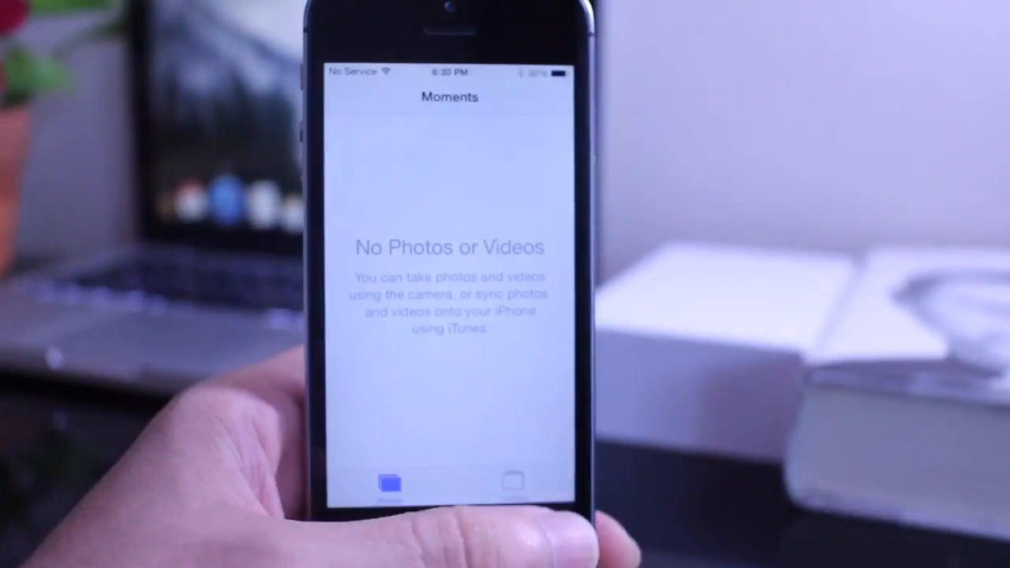
pyautogui.click(513, 483)
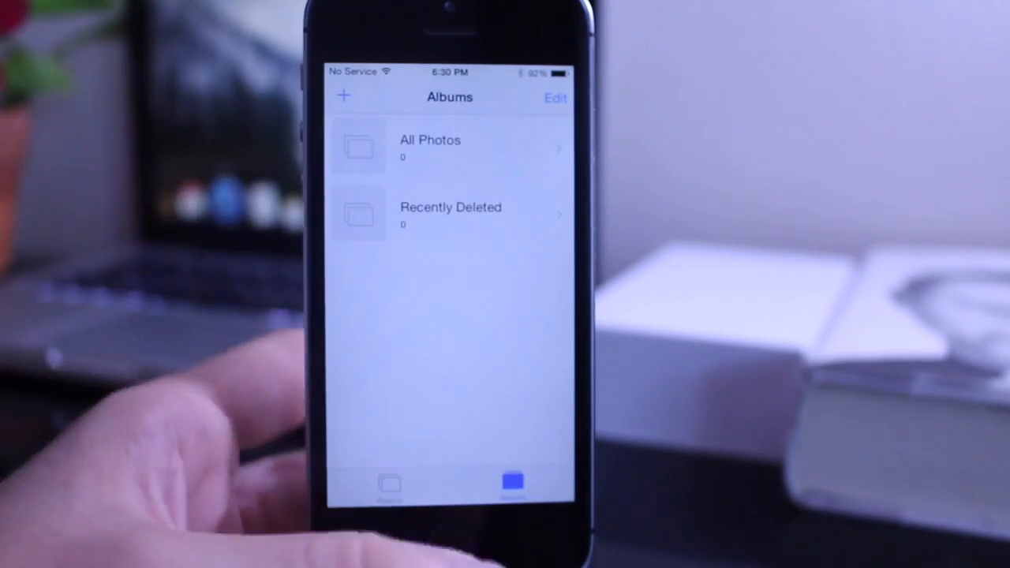
pyautogui.click(389, 483)
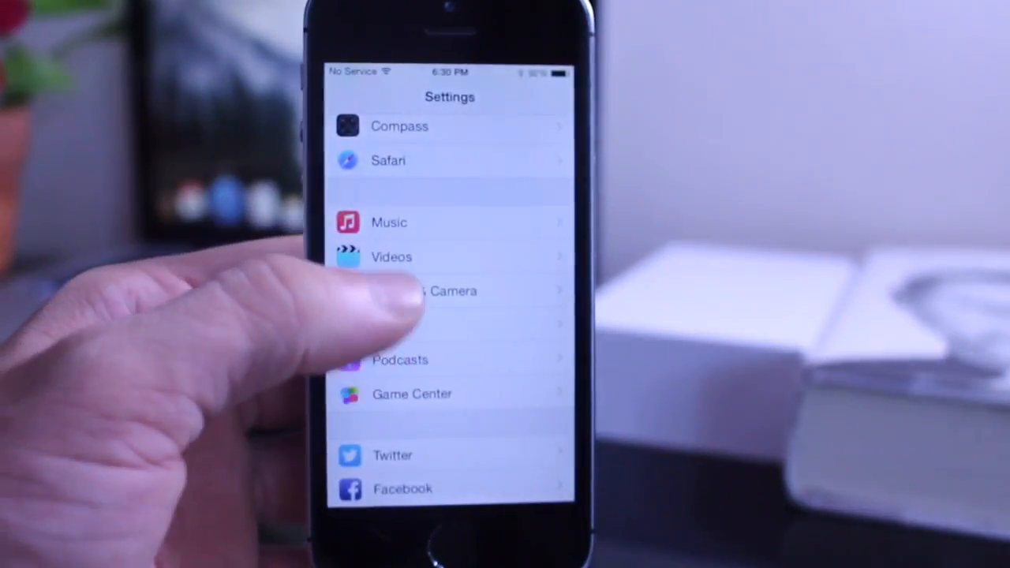
# Step: Review Photos & Camera: iCloud Photo Library on, Download and Keep Originals, then go back
pyautogui.click(449, 290)
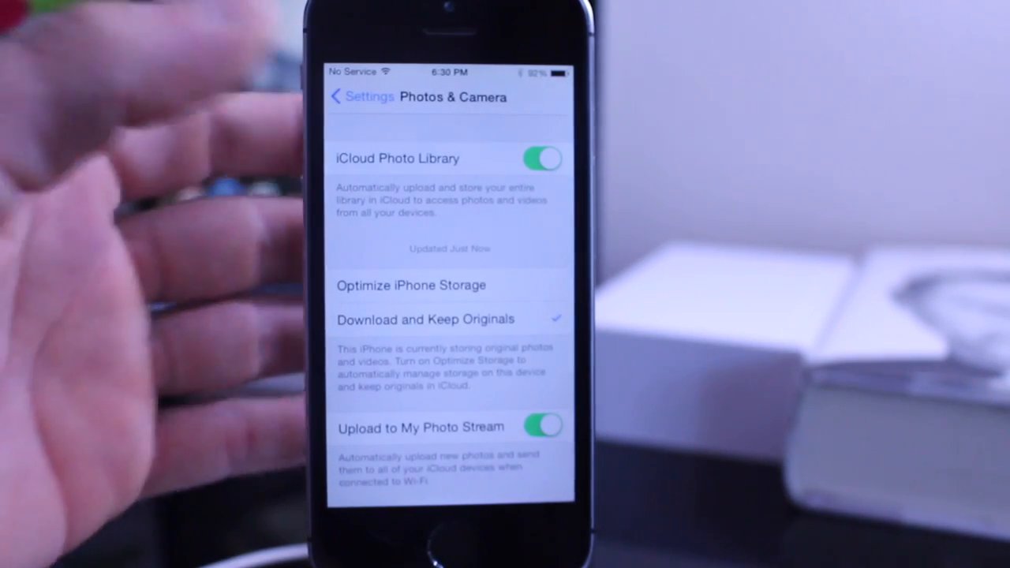
pyautogui.click(361, 96)
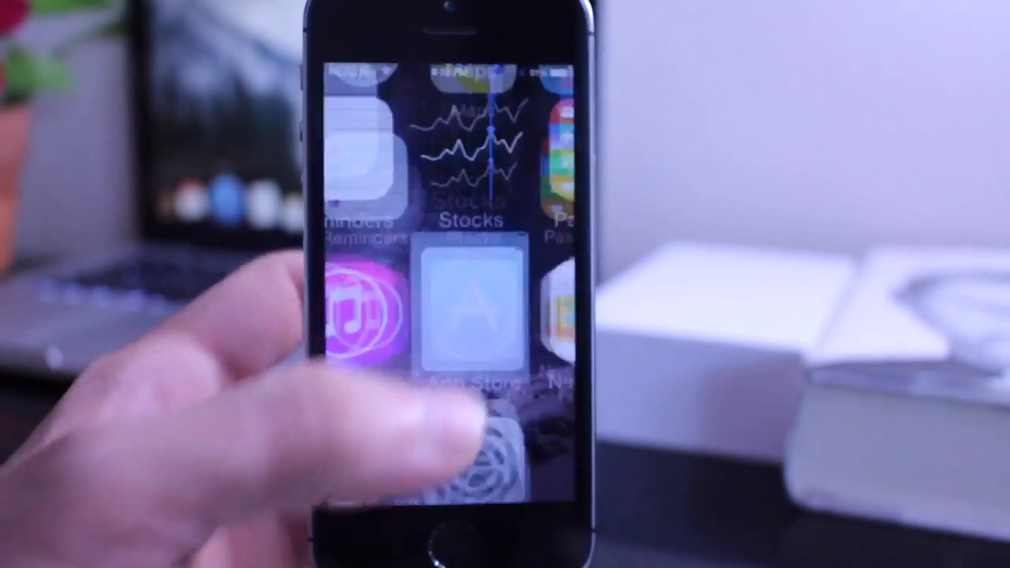
pyautogui.click(467, 316)
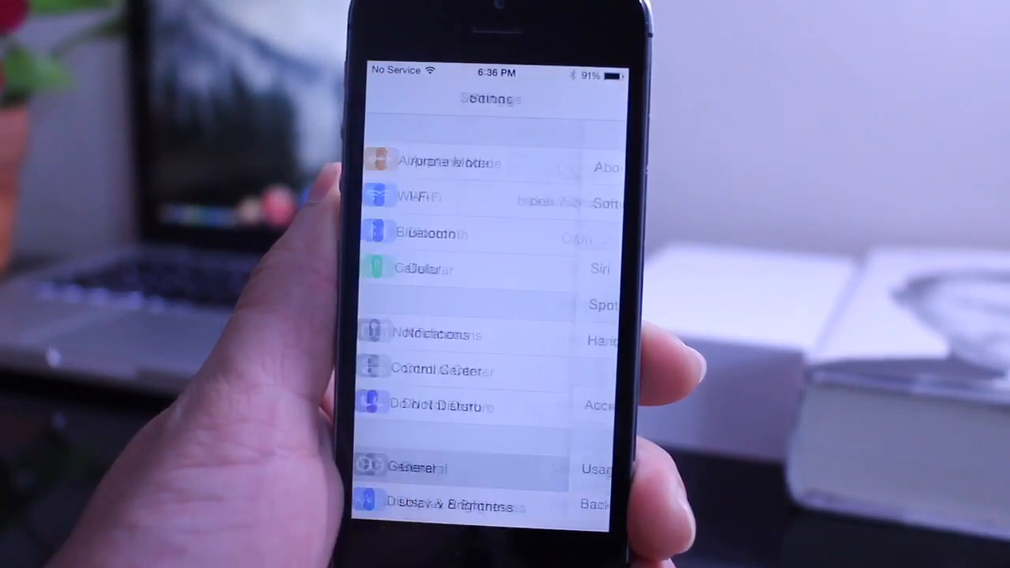
# Step: Return to the home screen with the new Apple Watch app and reopen Settings
pyautogui.click(416, 467)
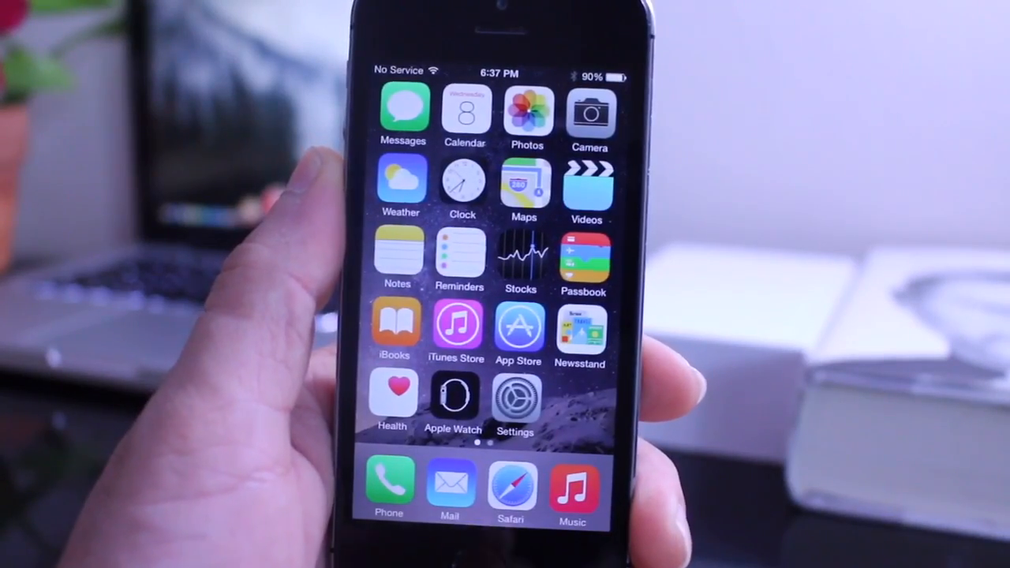
pyautogui.click(514, 400)
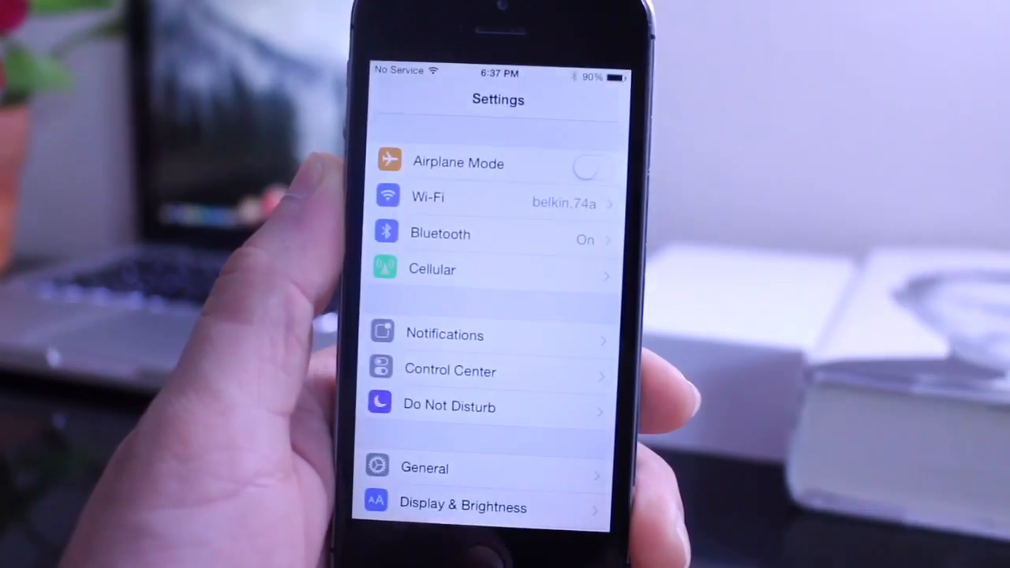